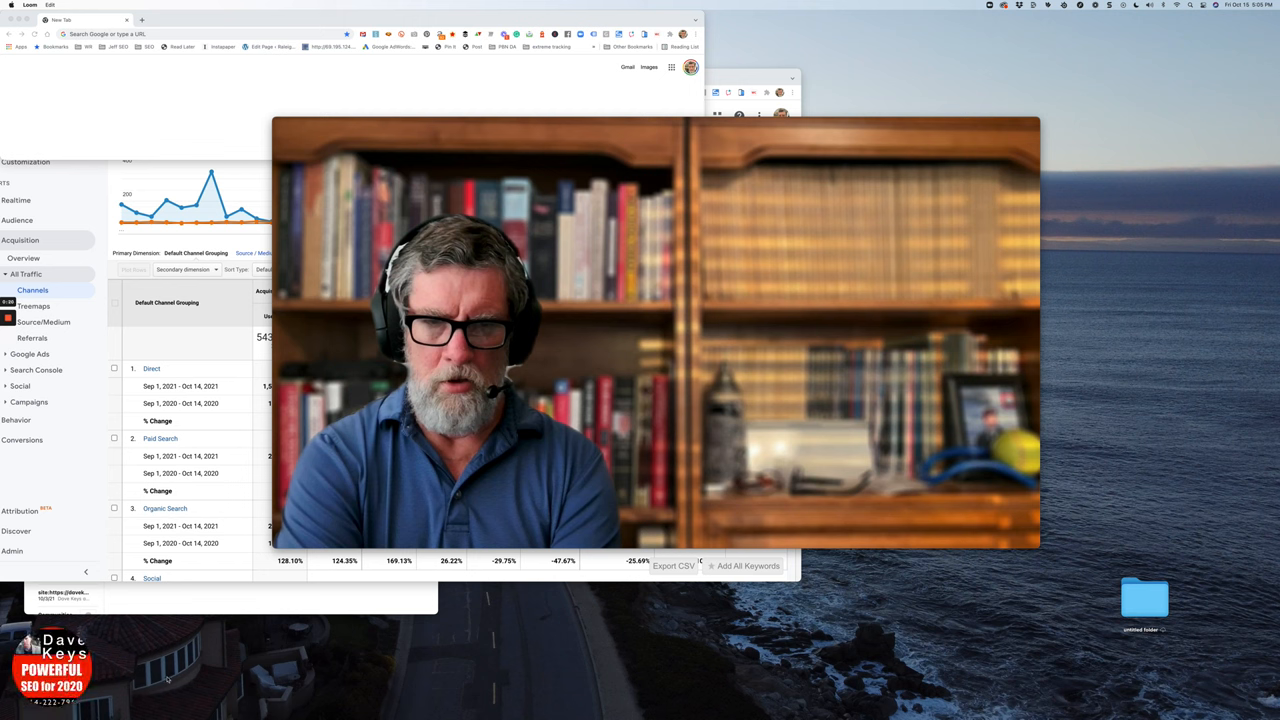
mouse_move(410, 675)
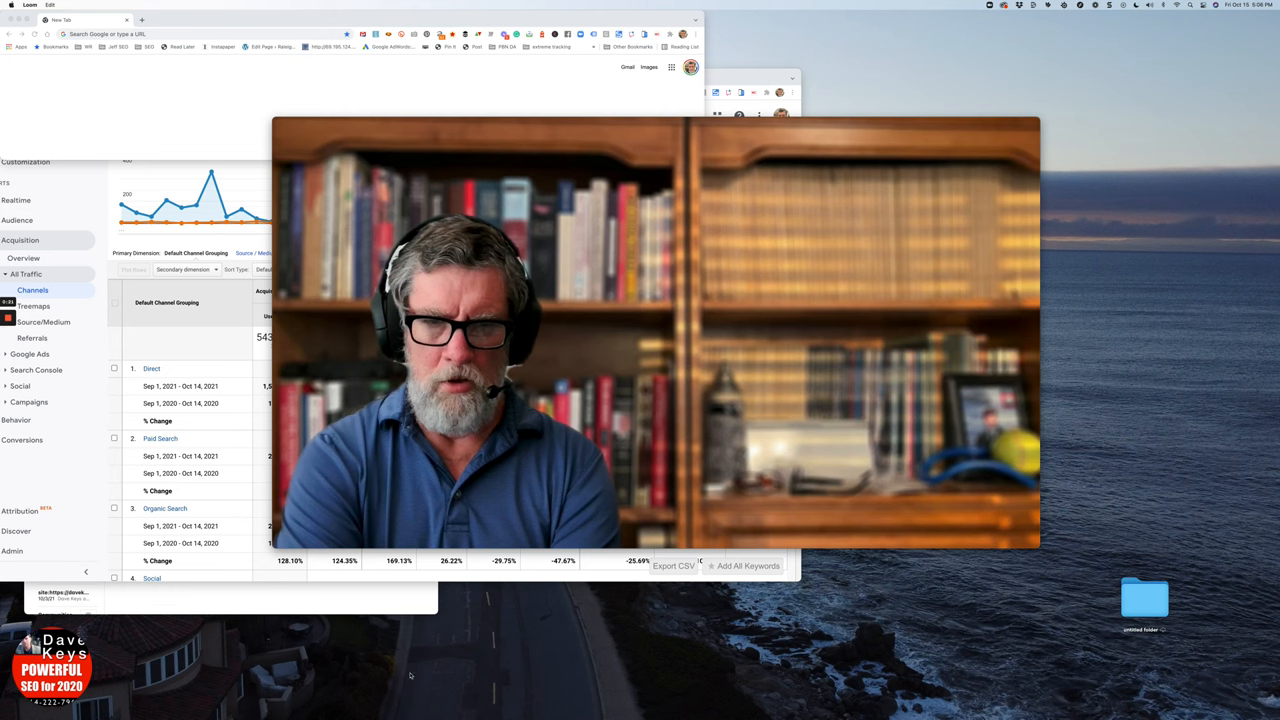